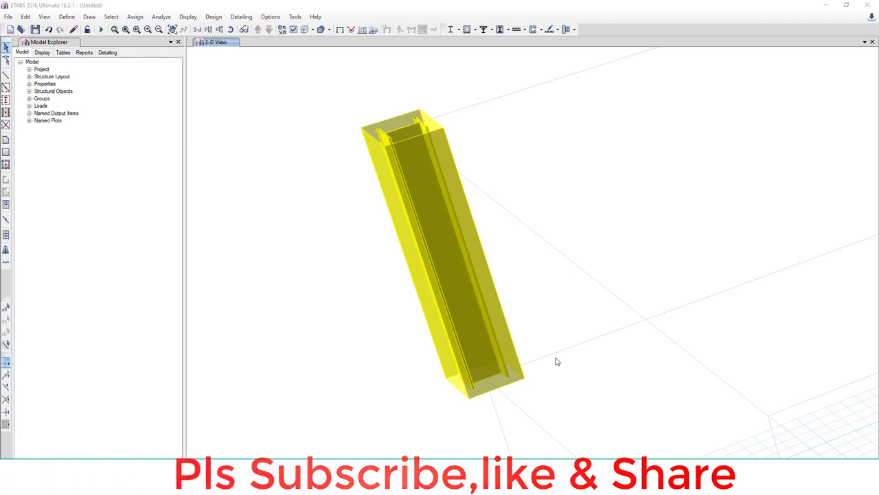
mouse_move(432, 197)
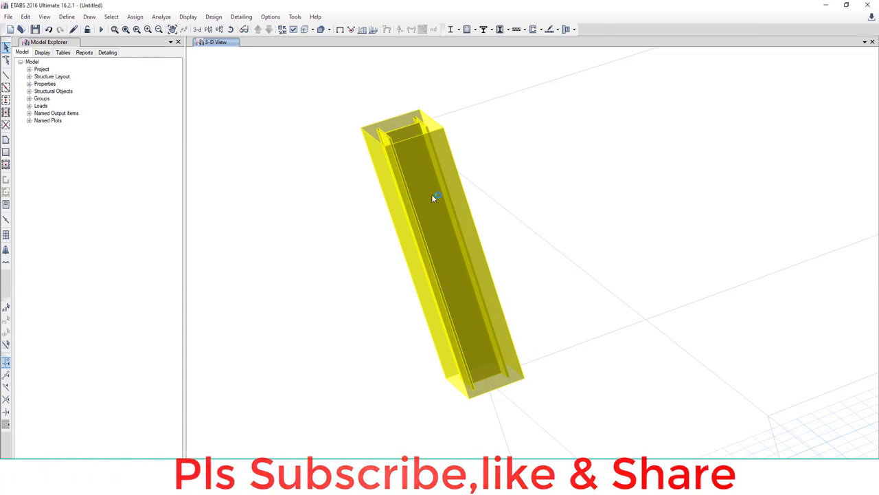
mouse_move(440, 246)
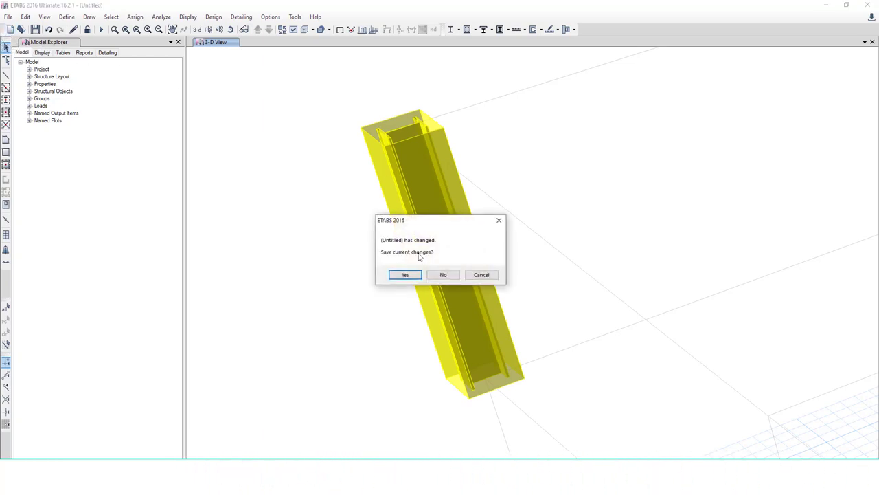
Start a new grid-only model with 8 m bays and four storeys, then open Frame Sections.
click(443, 274)
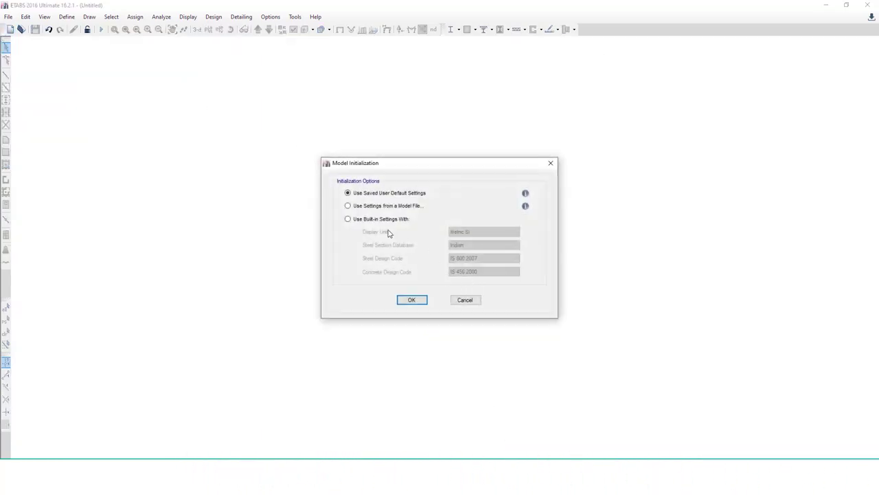
click(412, 299)
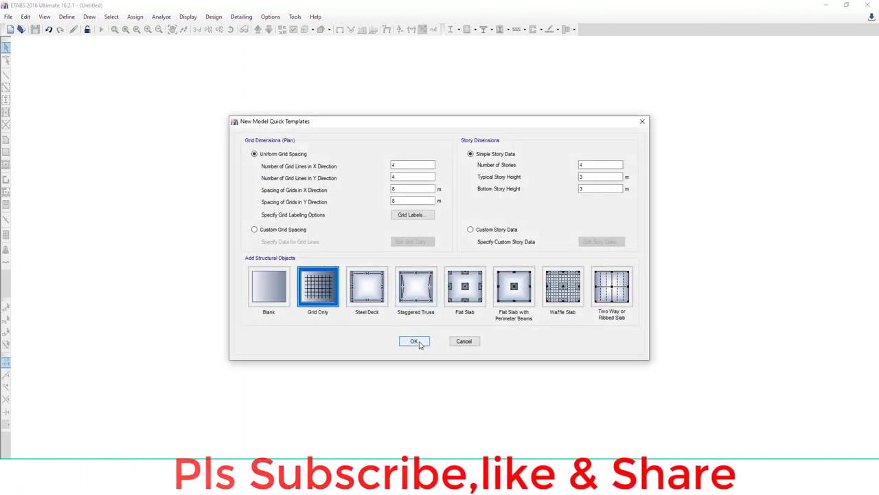
click(415, 341)
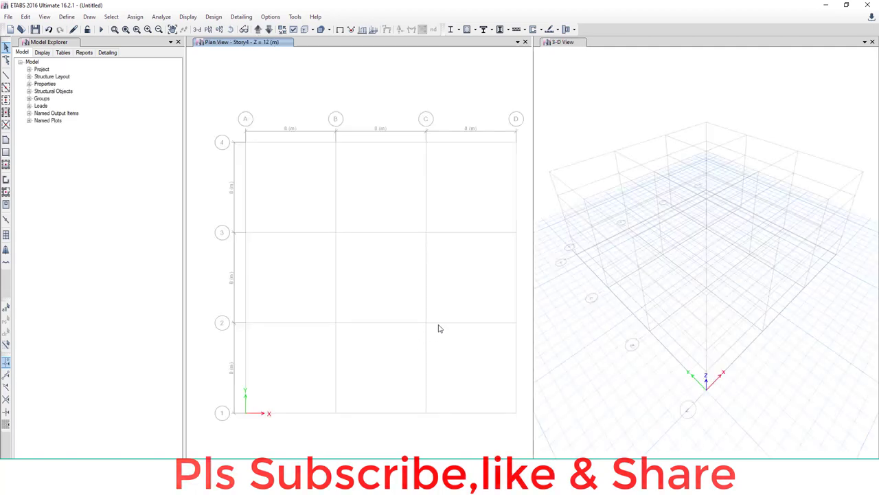
click(67, 16)
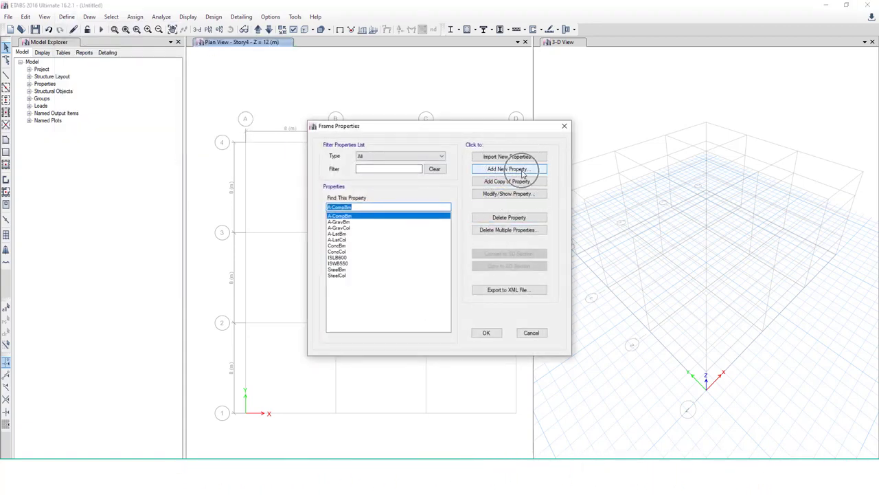
Add a new frame section property.
click(508, 169)
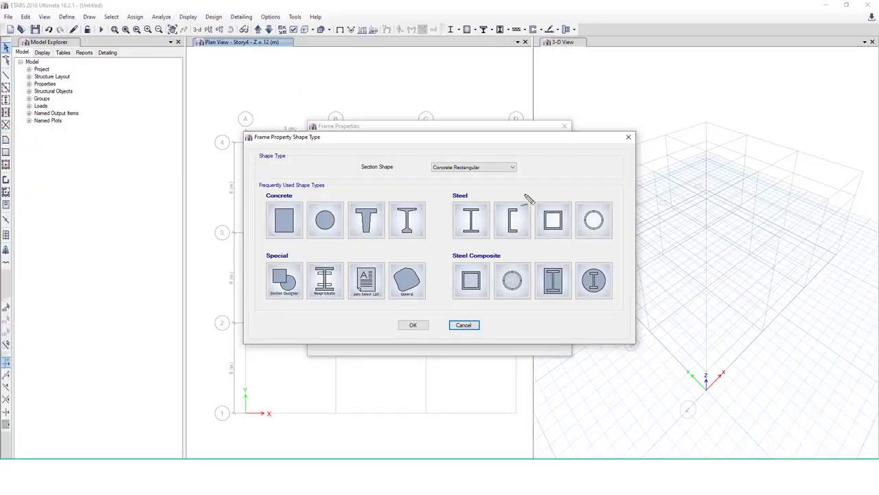
mouse_move(447, 302)
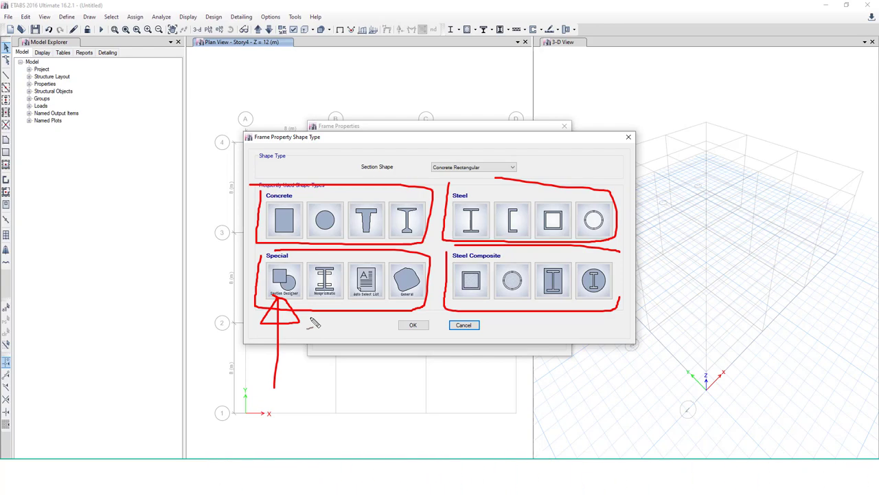
mouse_move(307, 327)
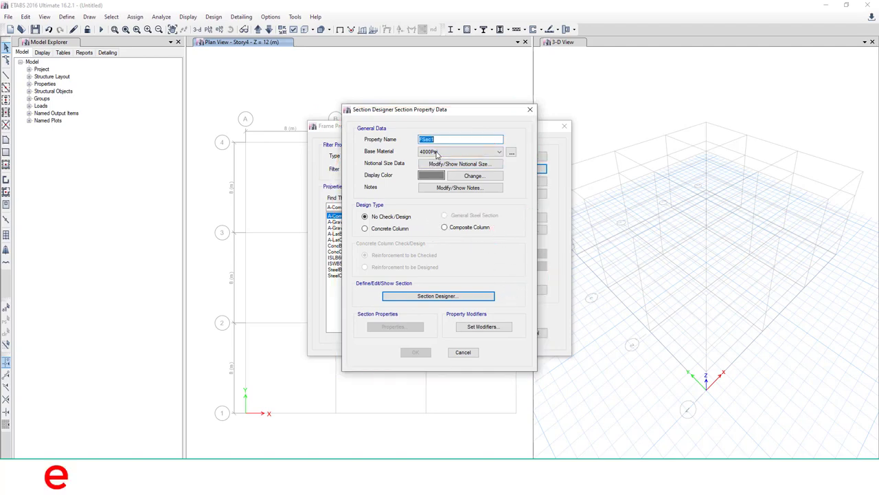
Name the section 'My Element', make it a composite column, and open Section Designer.
text(My Element)
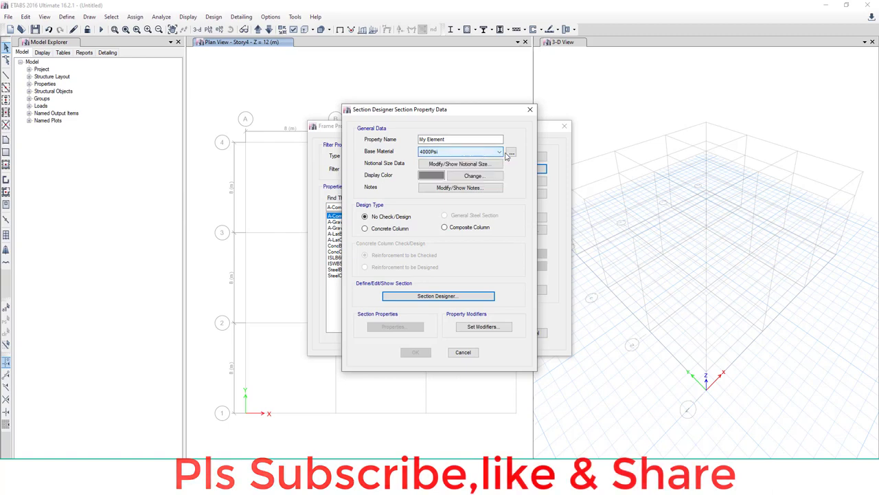
click(511, 151)
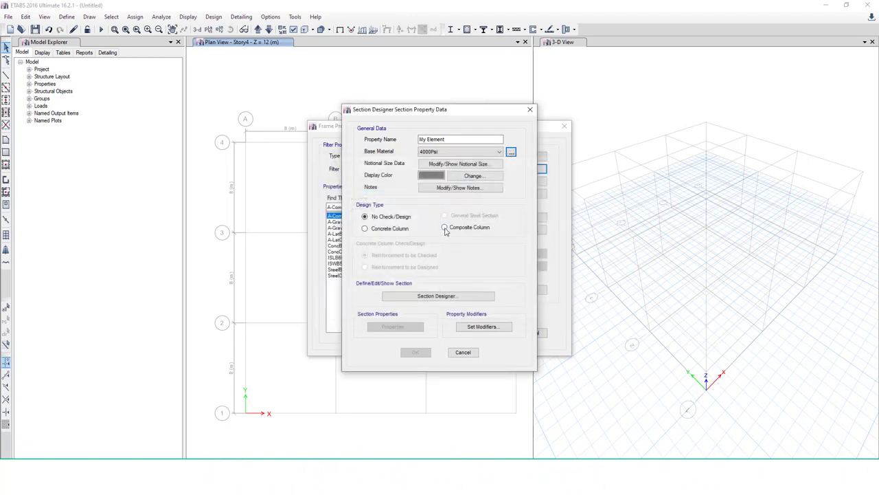
click(444, 228)
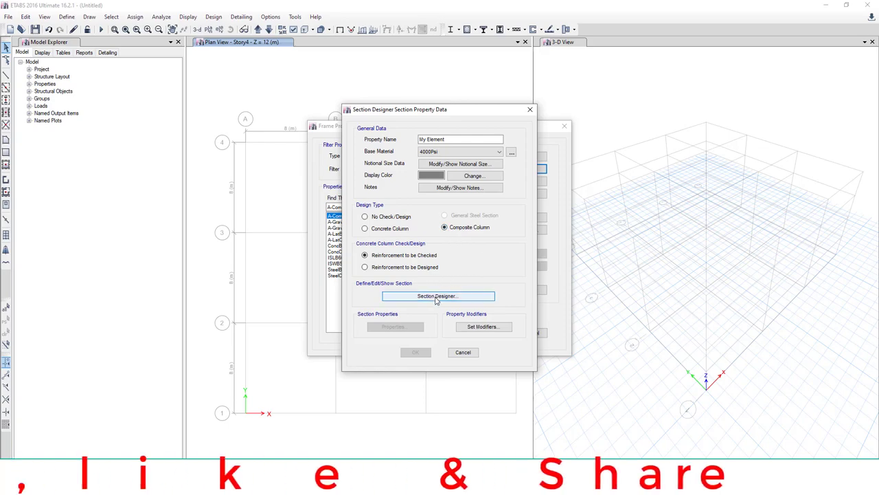
click(436, 296)
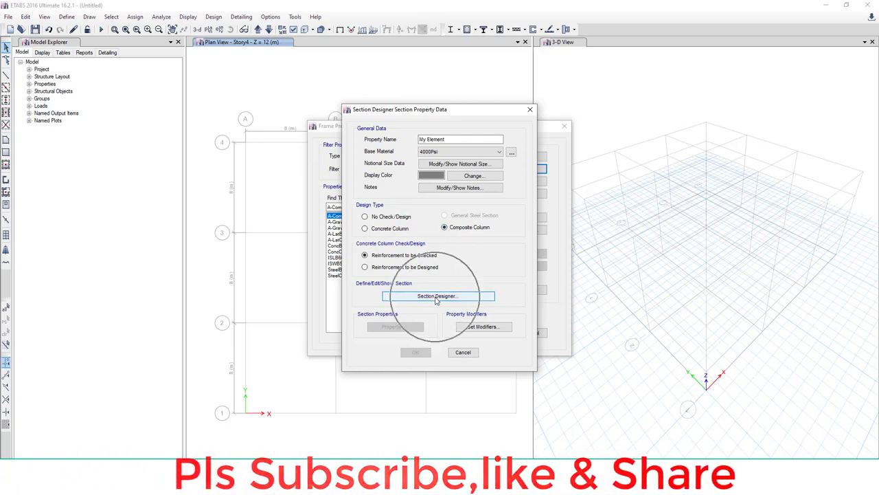
click(437, 296)
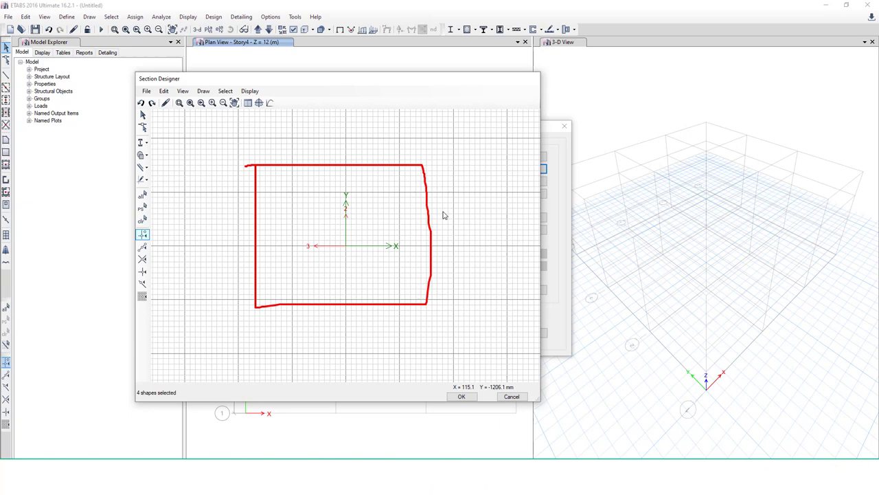
Draw a 600 by 600 mm 4000Psi concrete rectangle at the origin and open its data.
drag(488, 141, 669, 282)
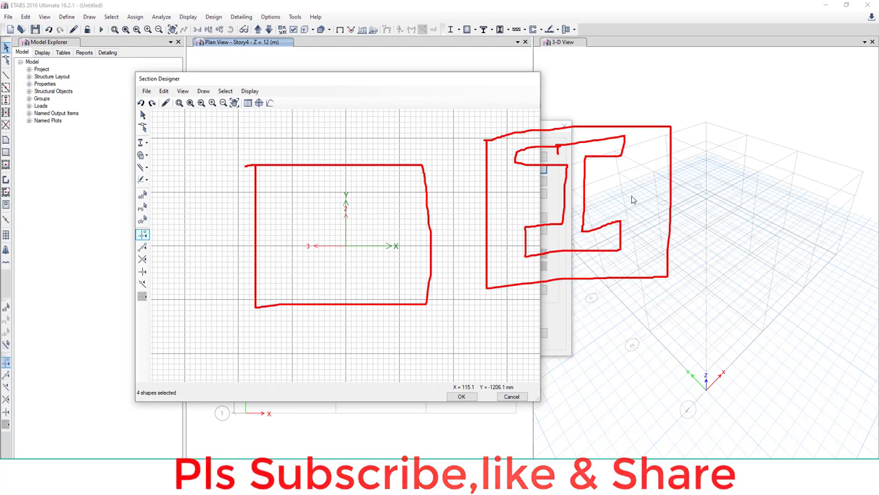
click(142, 155)
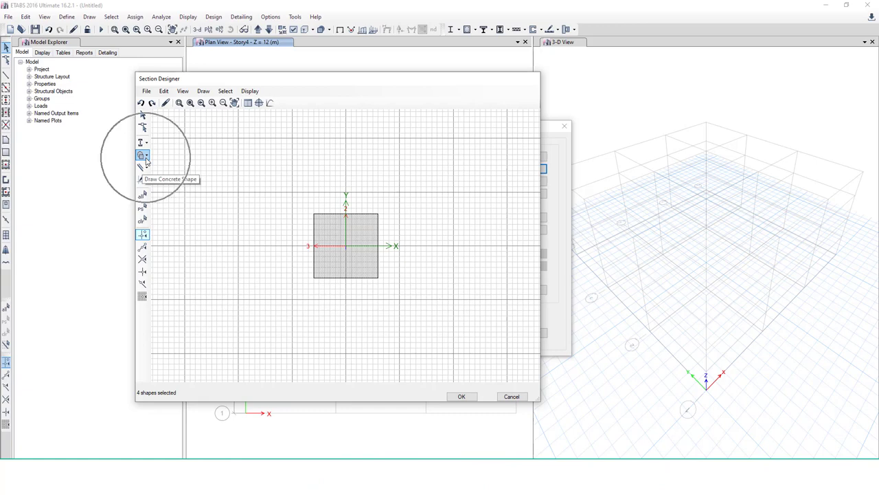
click(143, 155)
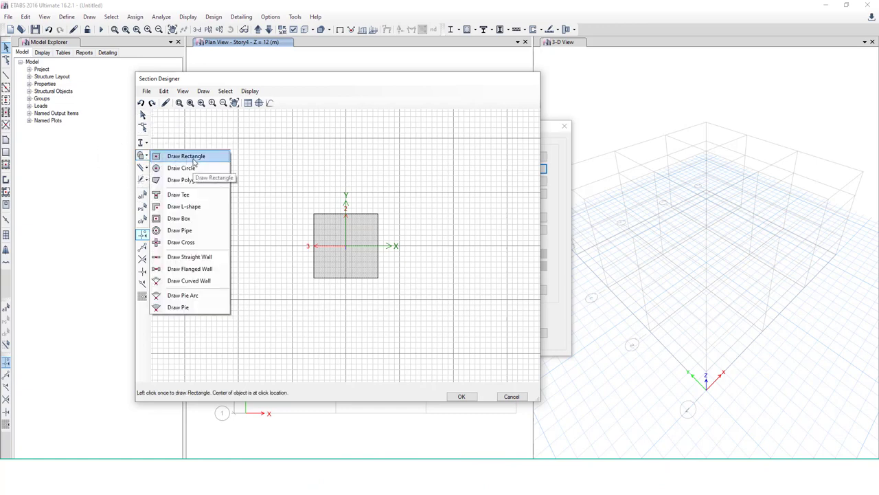
click(185, 155)
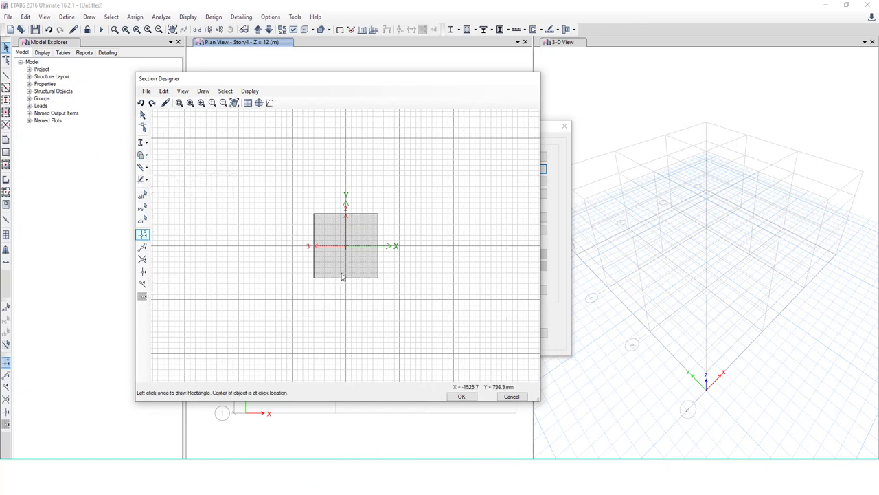
mouse_move(346, 249)
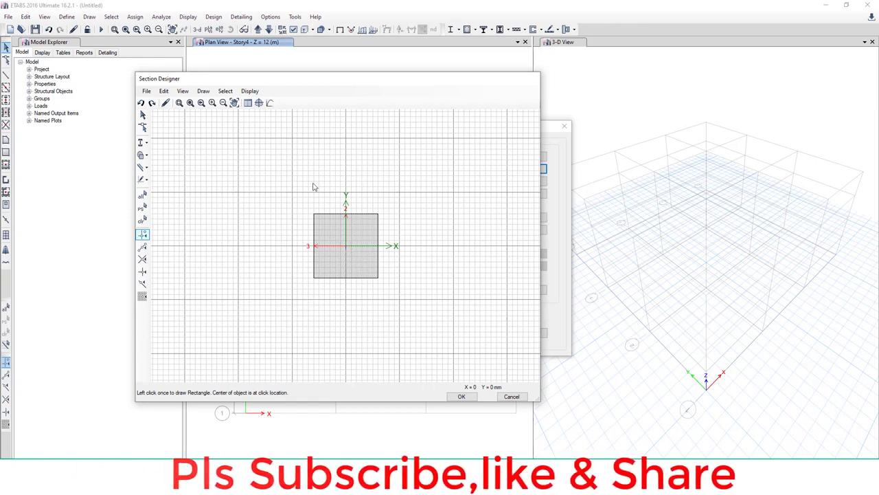
mouse_move(356, 263)
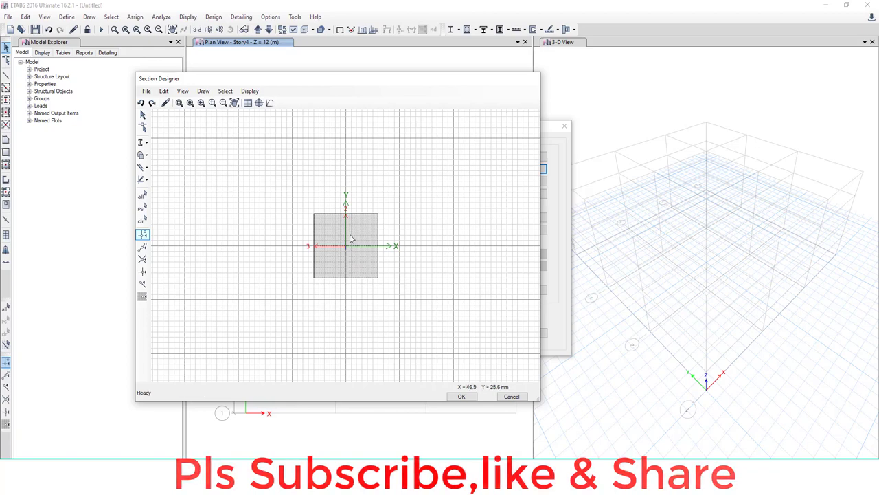
double_click(345, 244)
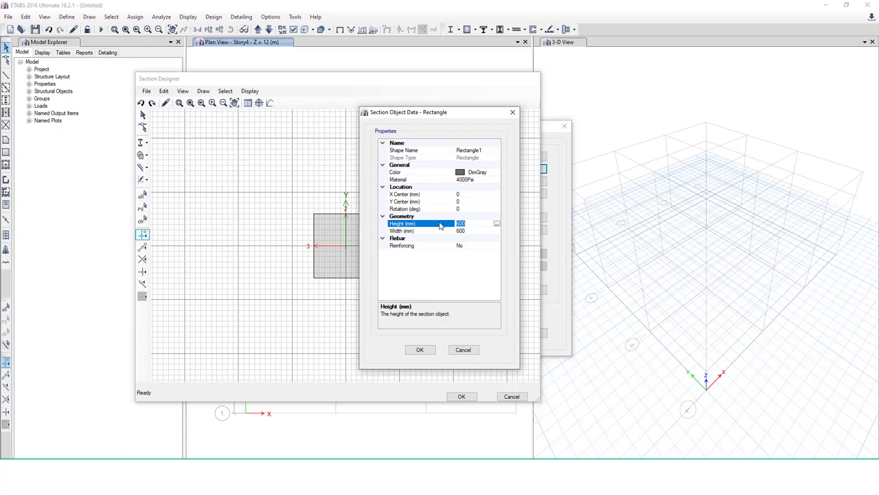
Set the rectangle height to 900 mm and enable reinforcing with size 10 ties.
text(900)
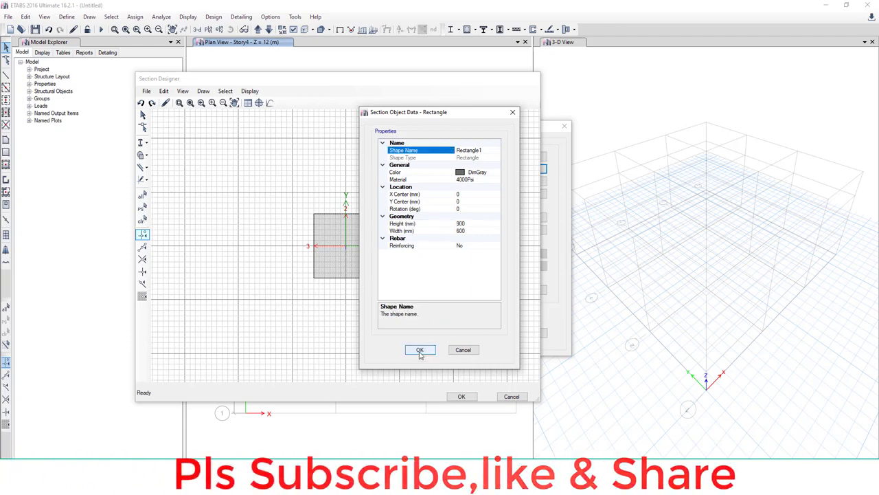
click(419, 349)
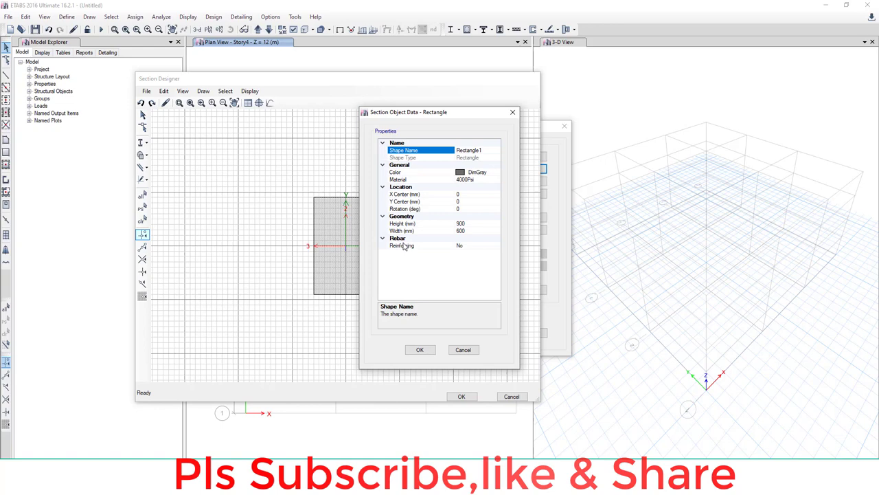
click(497, 245)
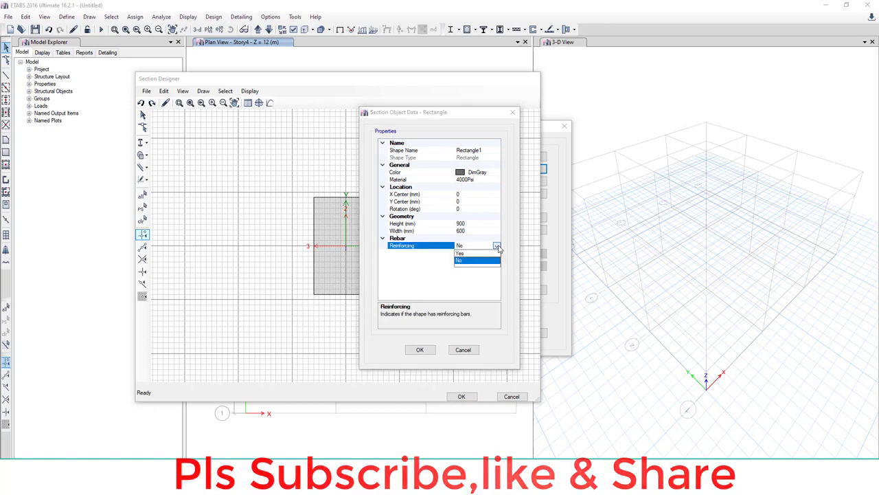
click(459, 253)
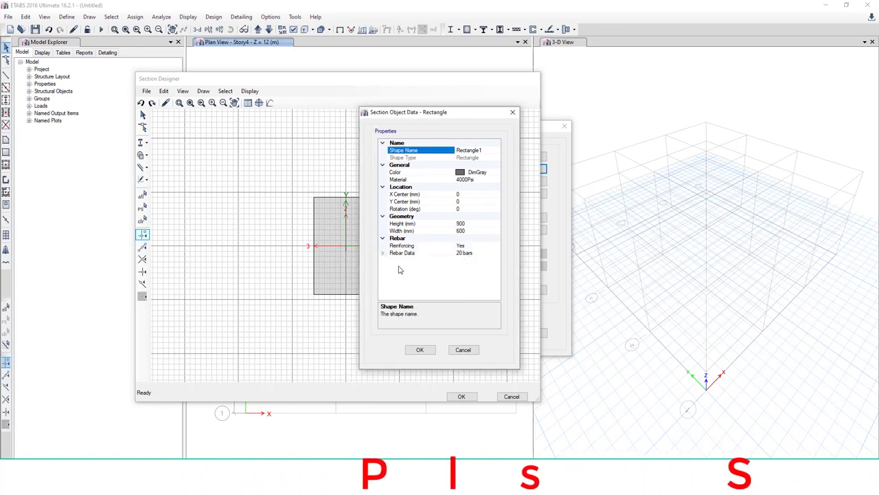
click(383, 253)
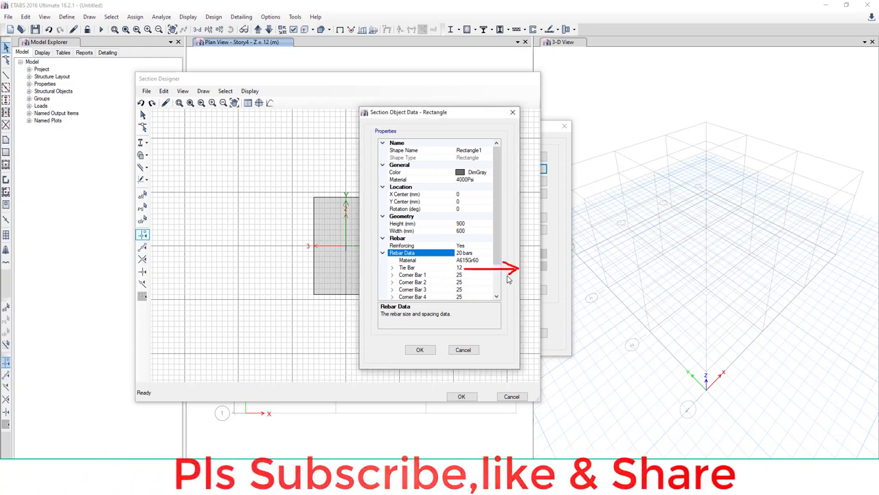
click(407, 266)
text(10)
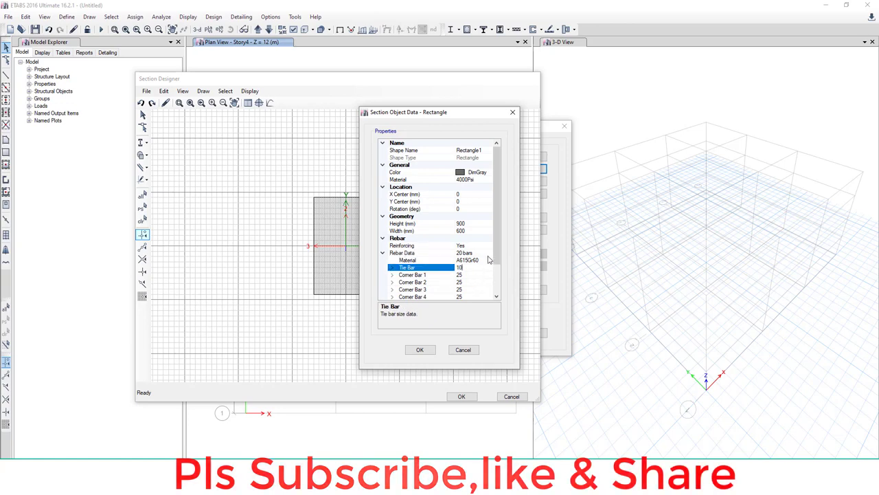
scroll(down, 3)
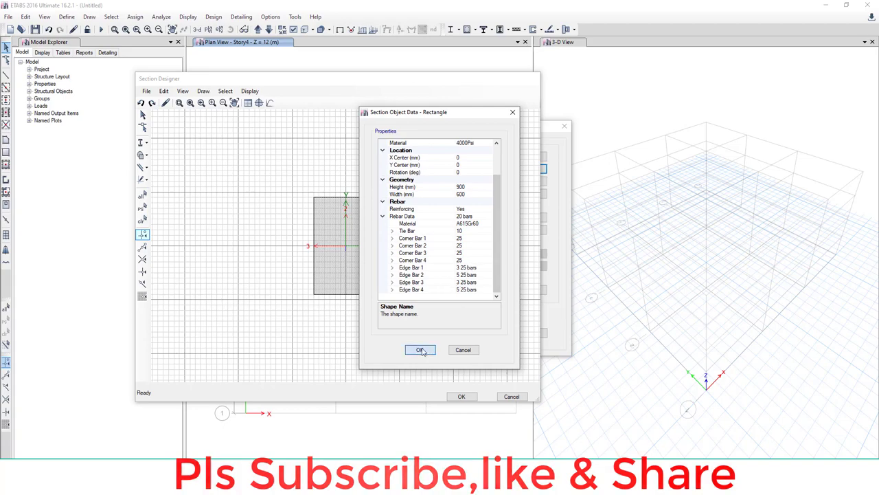
Accept the reinforced rectangle's data with 20 bars around its perimeter.
click(420, 350)
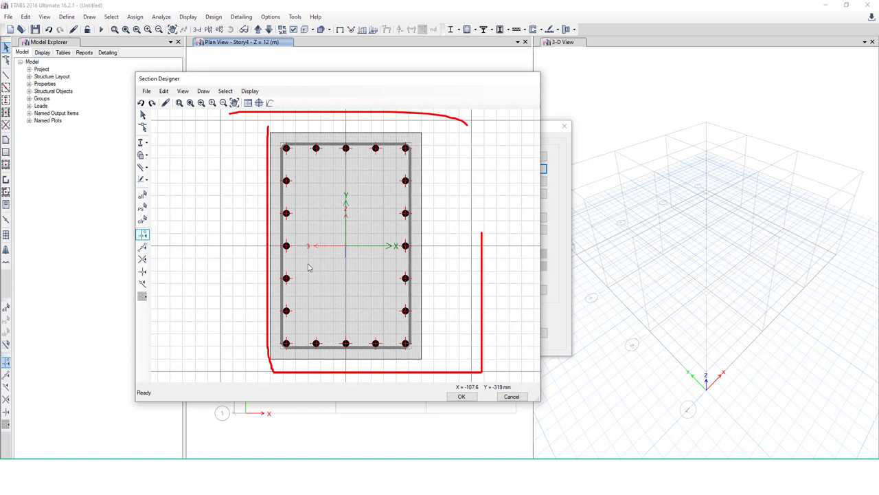
mouse_move(308, 263)
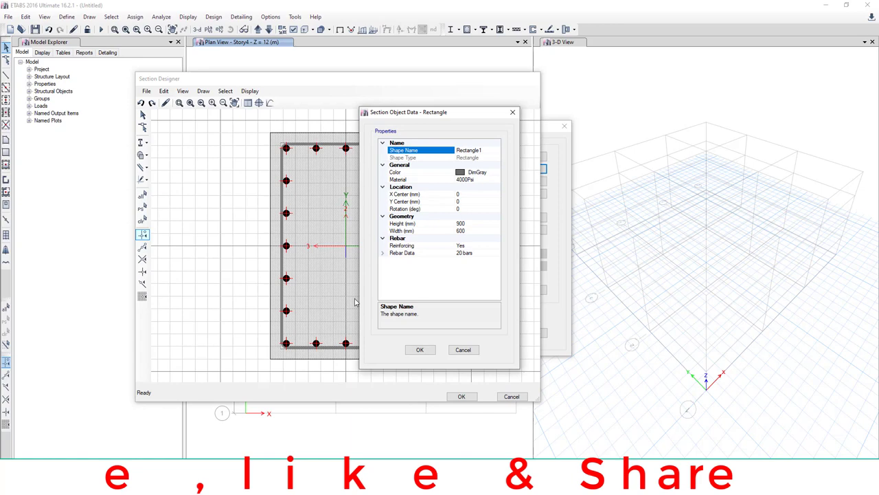
mouse_move(429, 347)
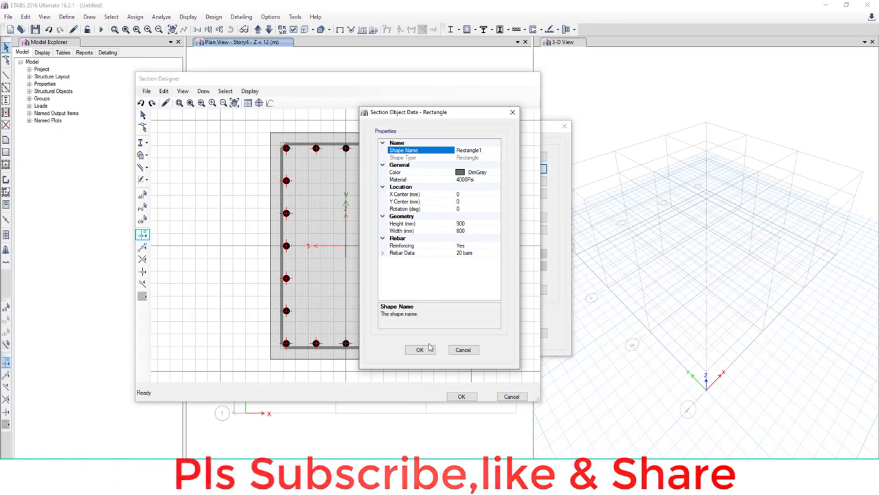
click(419, 349)
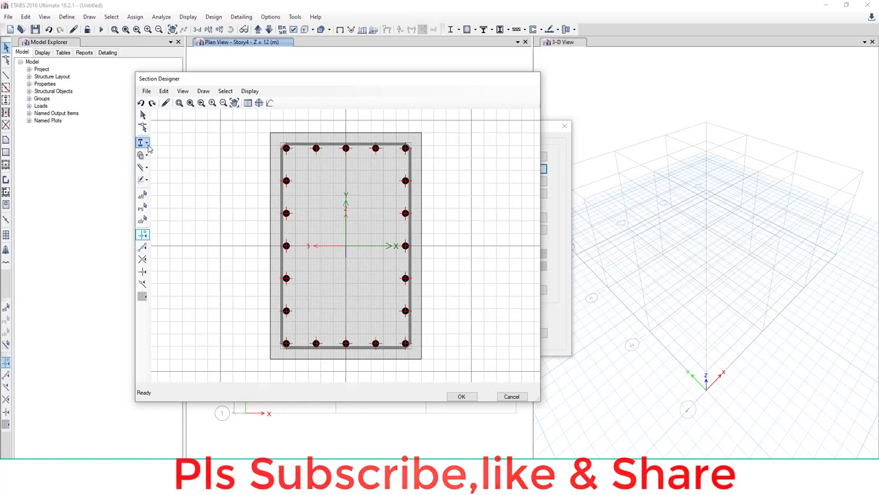
mouse_move(141, 143)
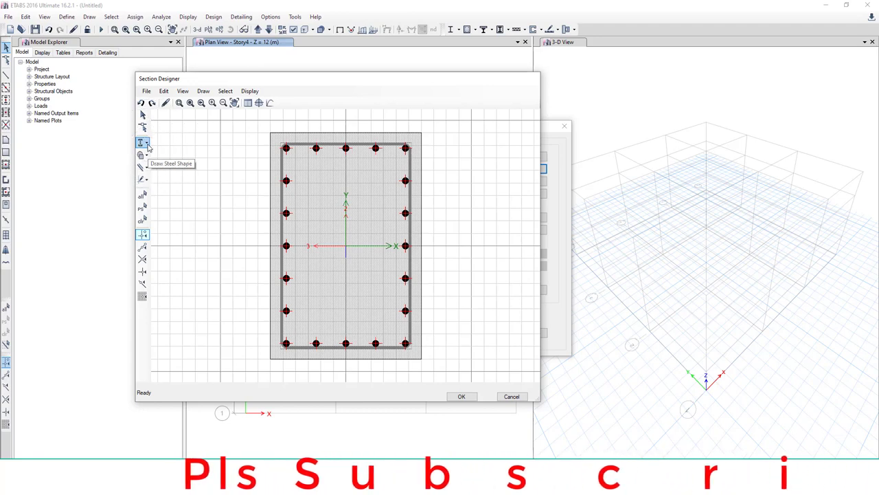
Start placing a steel shape for the embedded I-section.
click(147, 142)
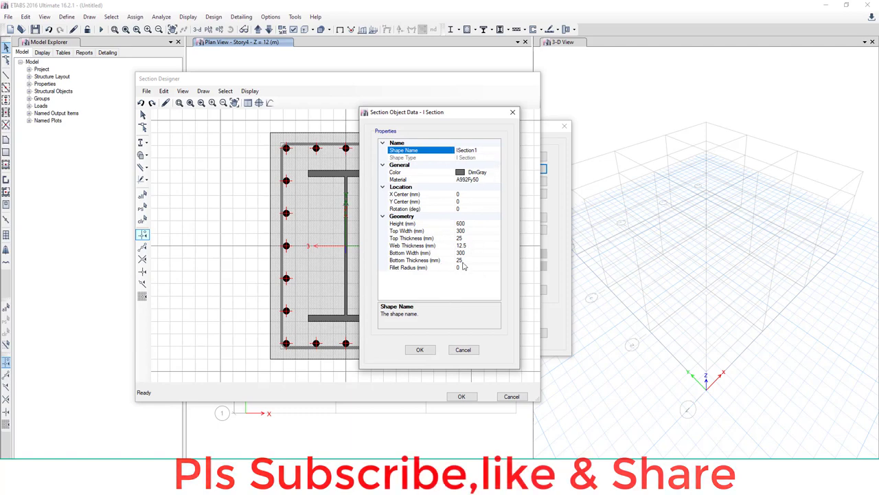
mouse_move(449, 275)
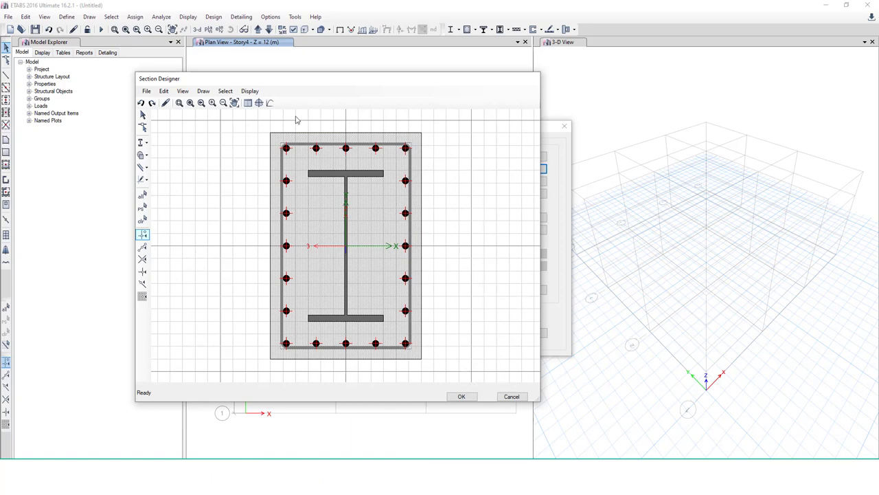
mouse_move(424, 246)
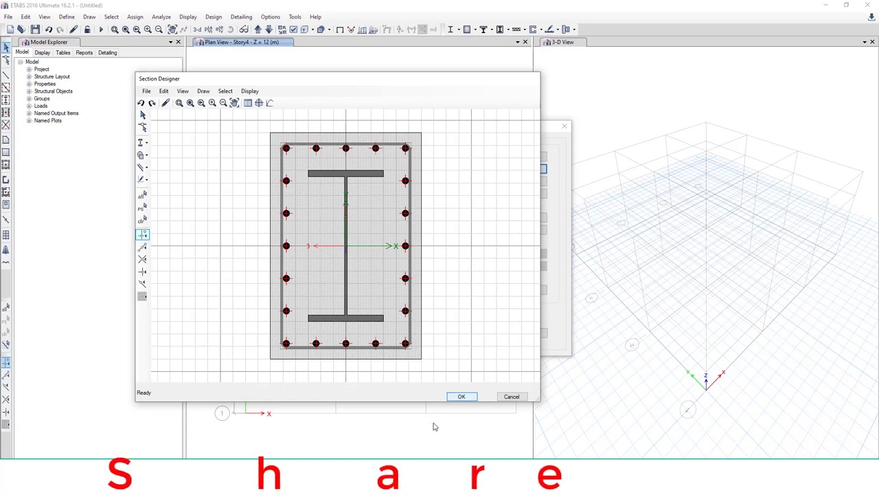
Accept the composite section design and close Section Designer.
click(462, 397)
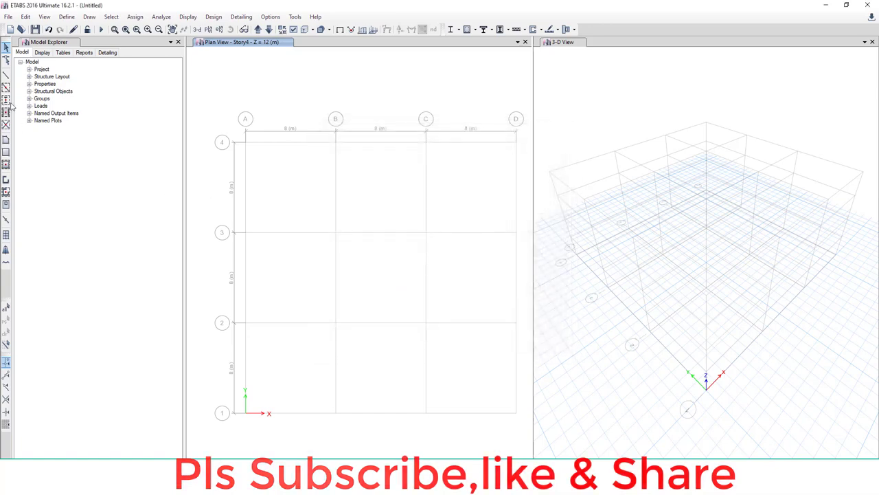
mouse_move(7, 101)
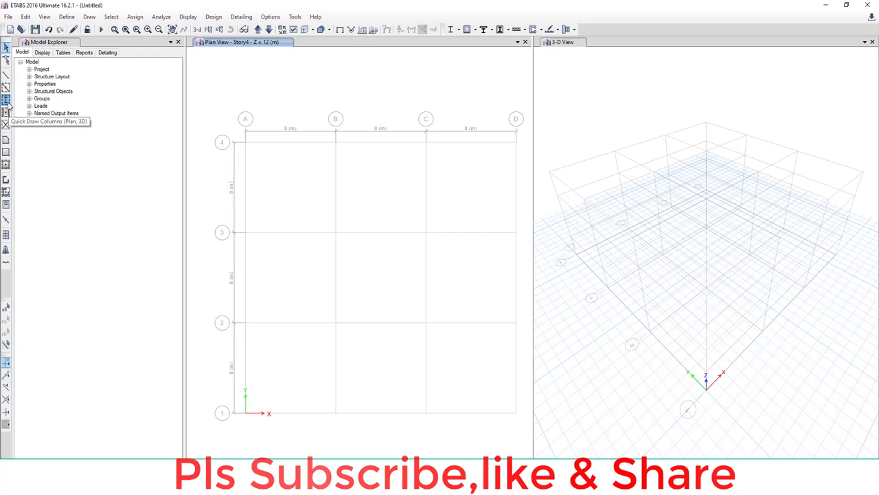
Draw a My Element column at grid A-4 and view it extruded in 3D.
click(6, 101)
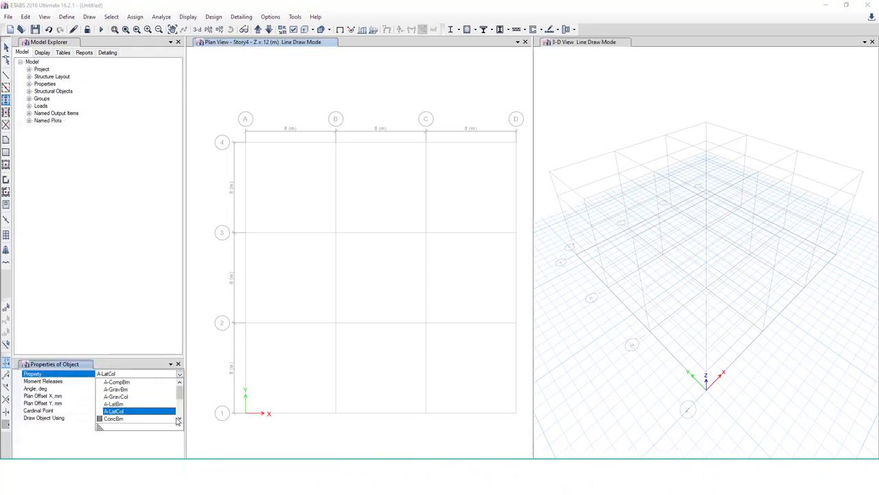
scroll(down, 3)
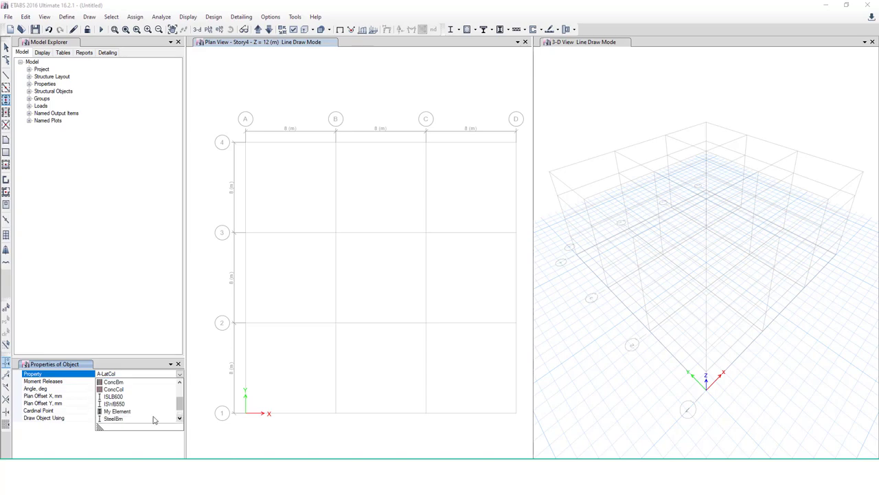
click(117, 410)
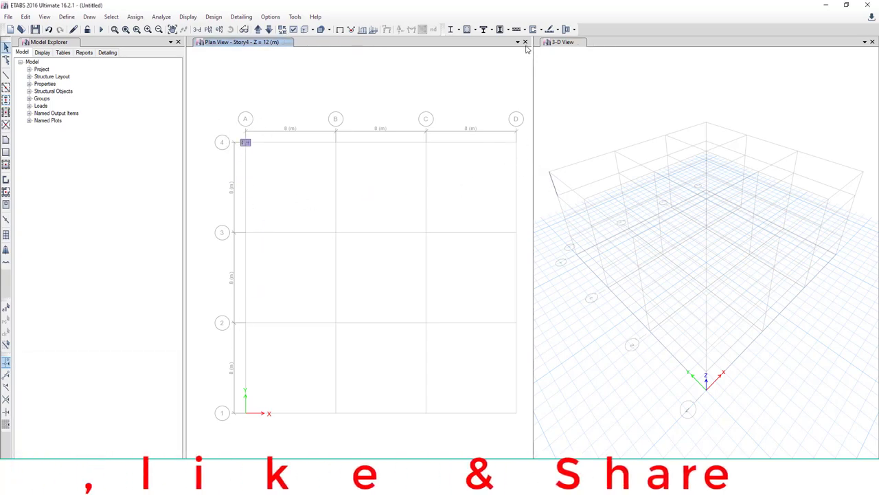
click(525, 42)
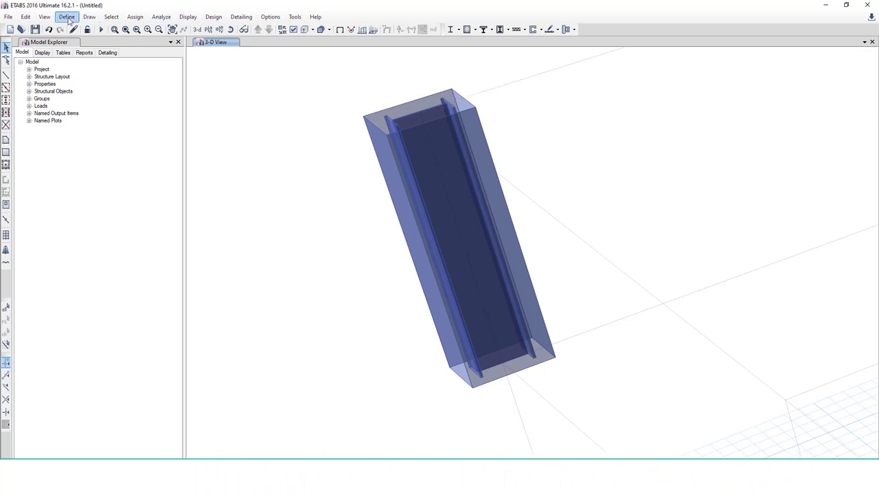
Reopen My Element in Section Designer and display its interaction surface under IS 456:2000.
click(66, 17)
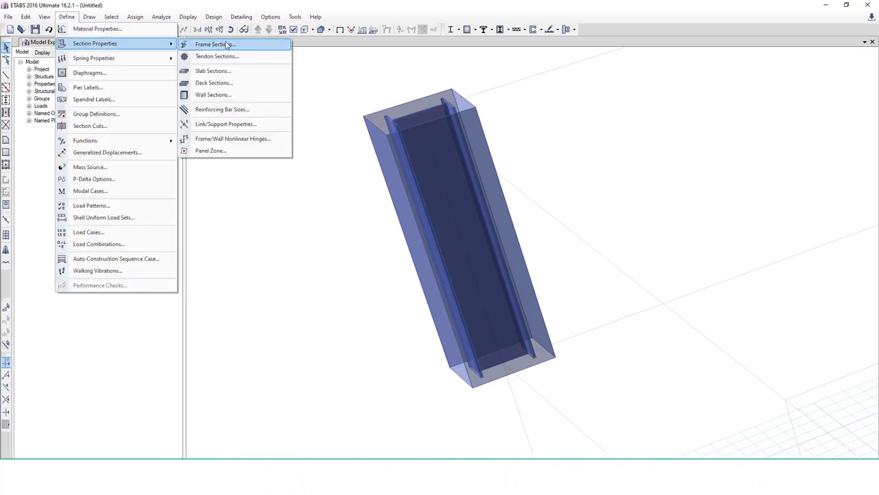
click(211, 44)
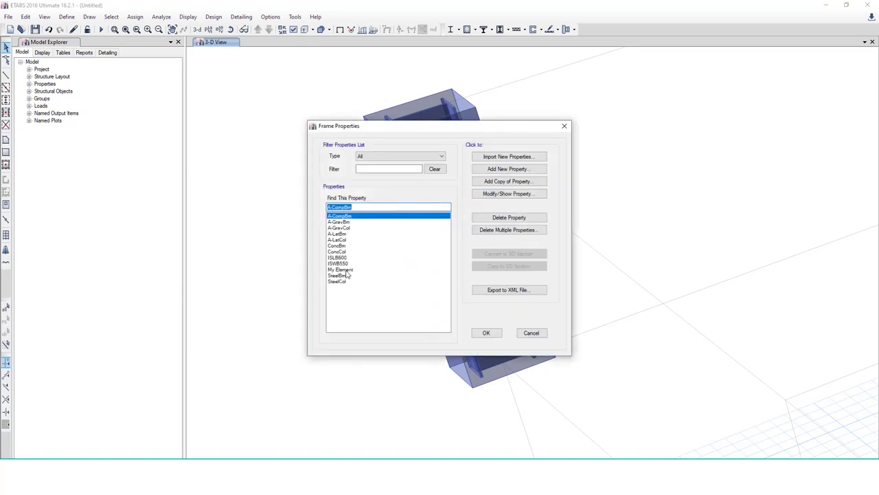
click(509, 193)
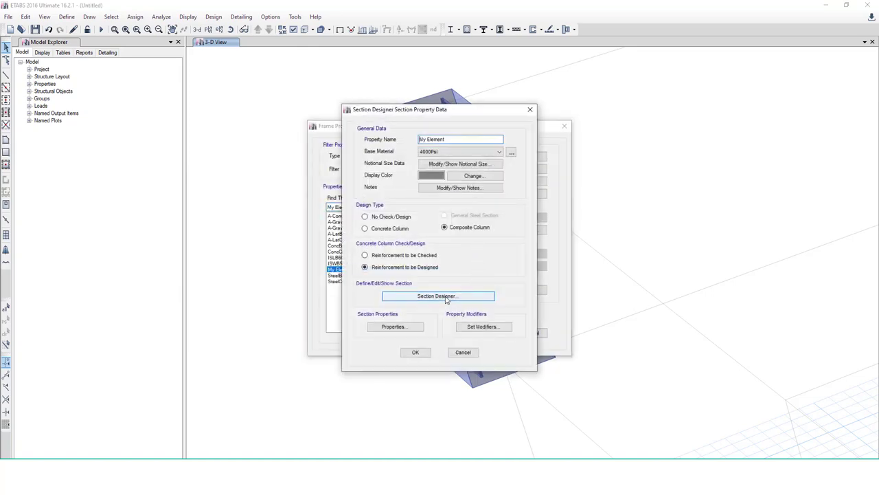
click(437, 295)
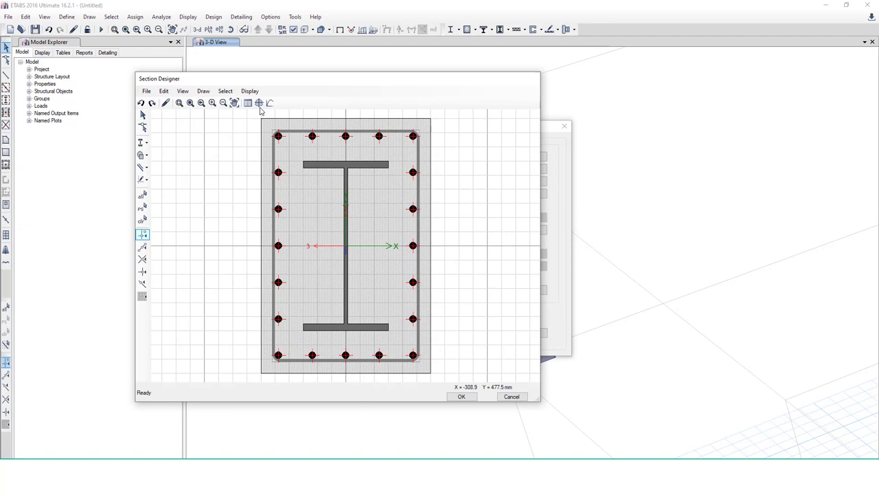
mouse_move(248, 102)
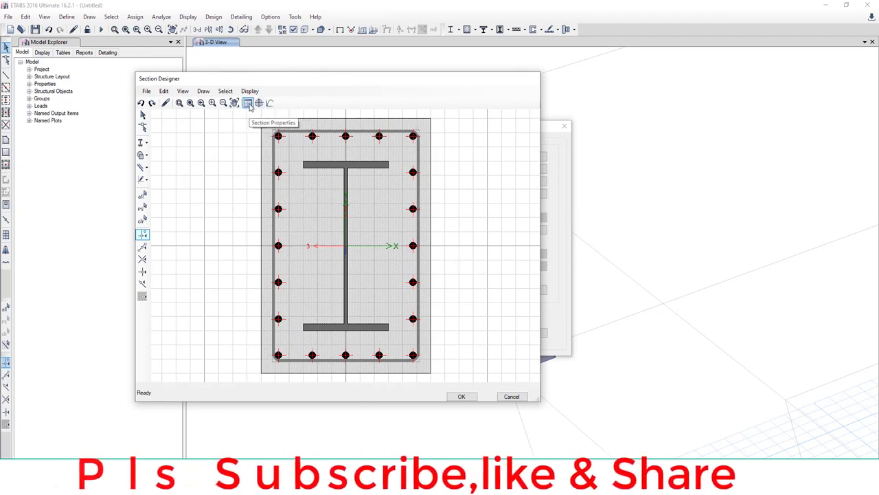
click(248, 102)
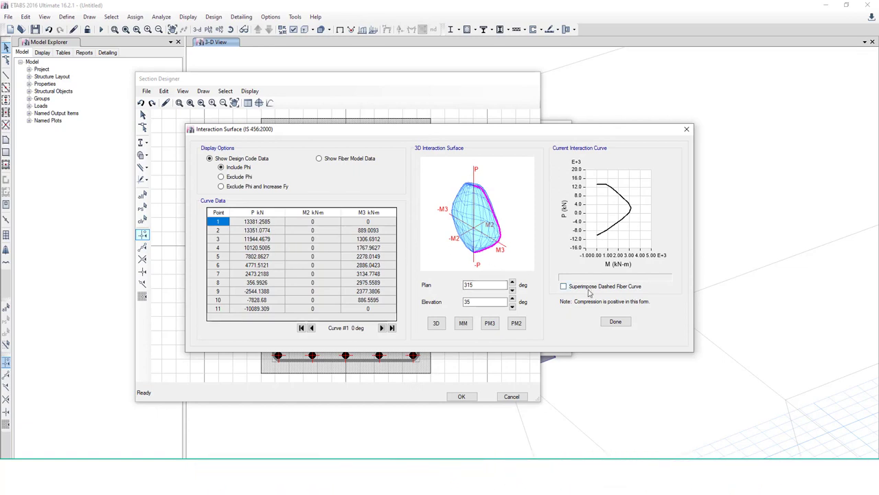
Tilt the interaction surface higher and turn it to a 90° plan angle, then close it.
click(436, 323)
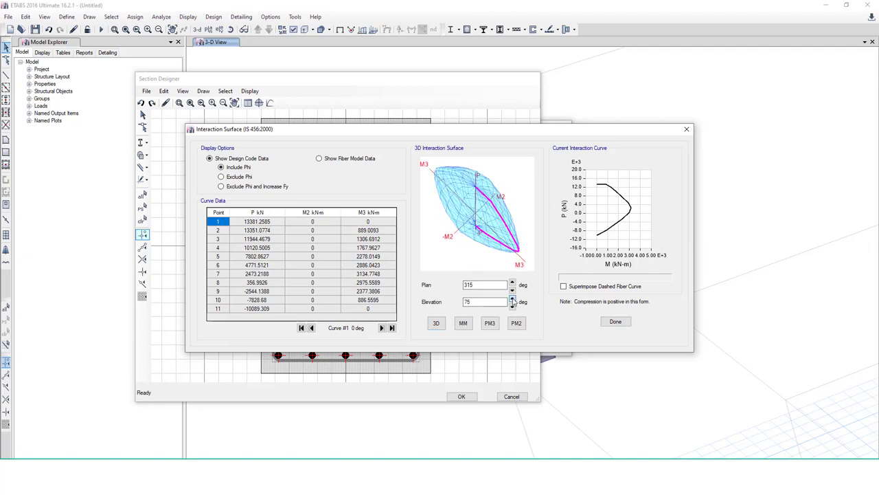
click(511, 282)
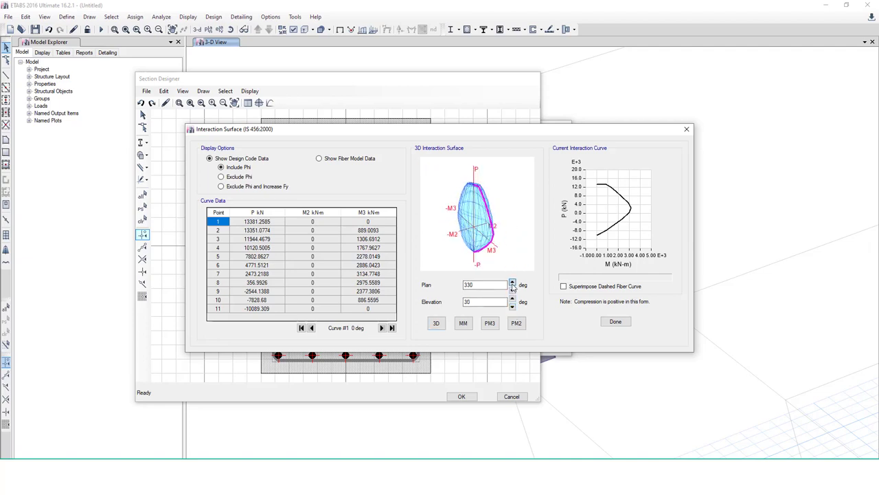
click(512, 282)
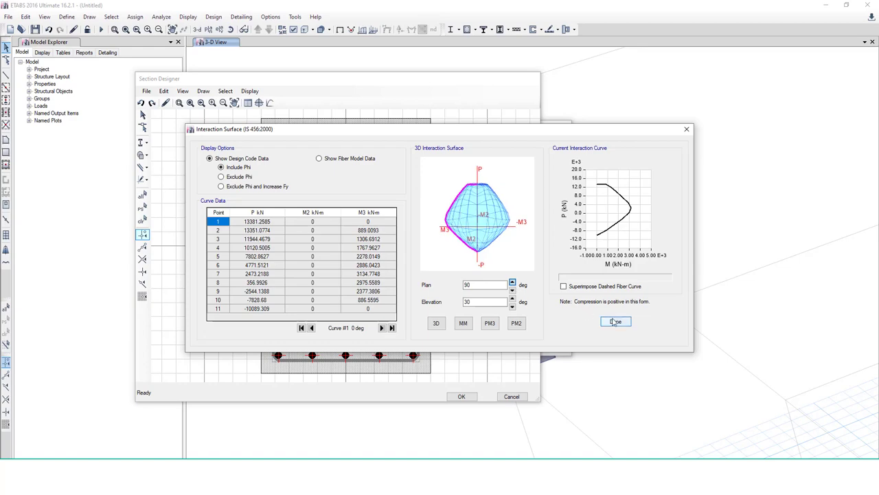
click(616, 322)
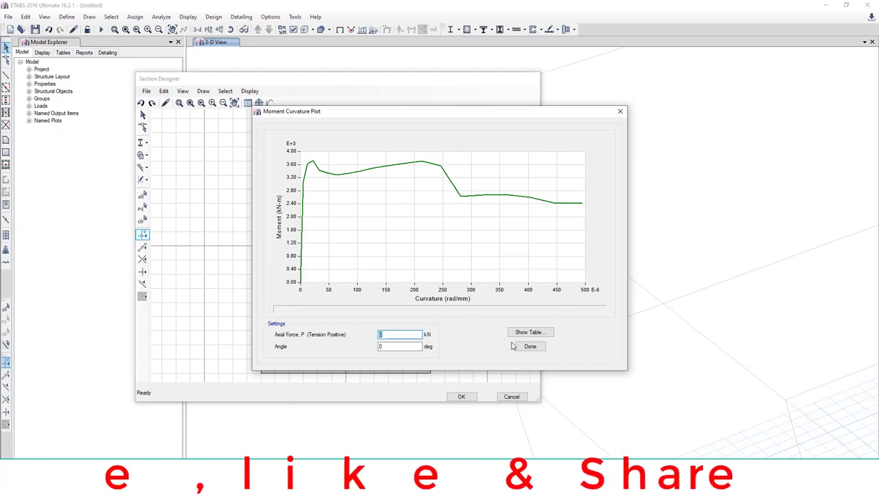
Close the moment-curvature plot, then accept Section Designer and Frame Properties.
click(530, 345)
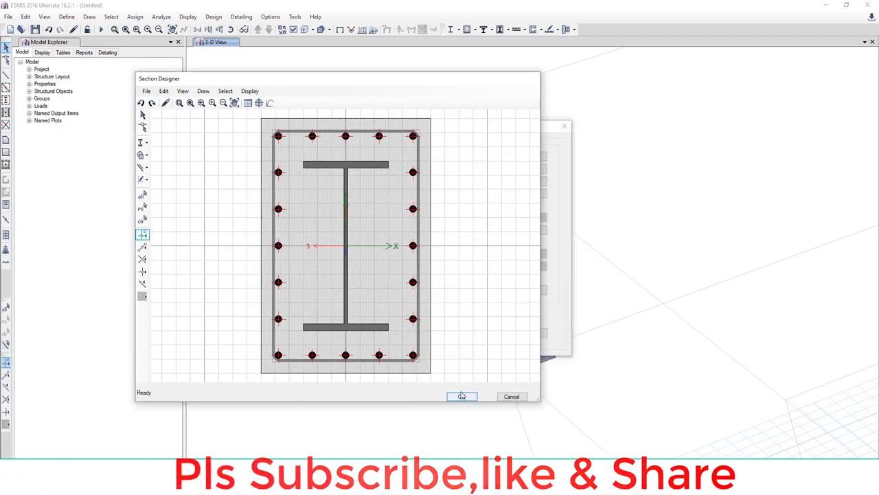
click(461, 396)
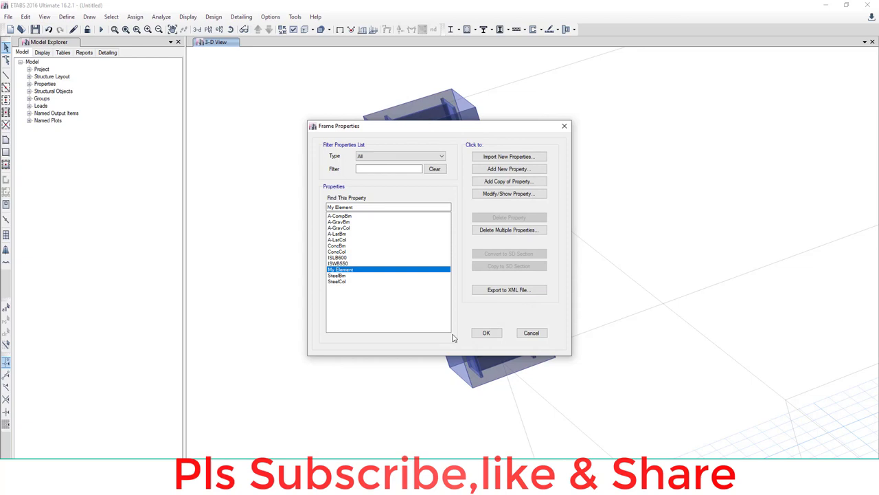
click(487, 332)
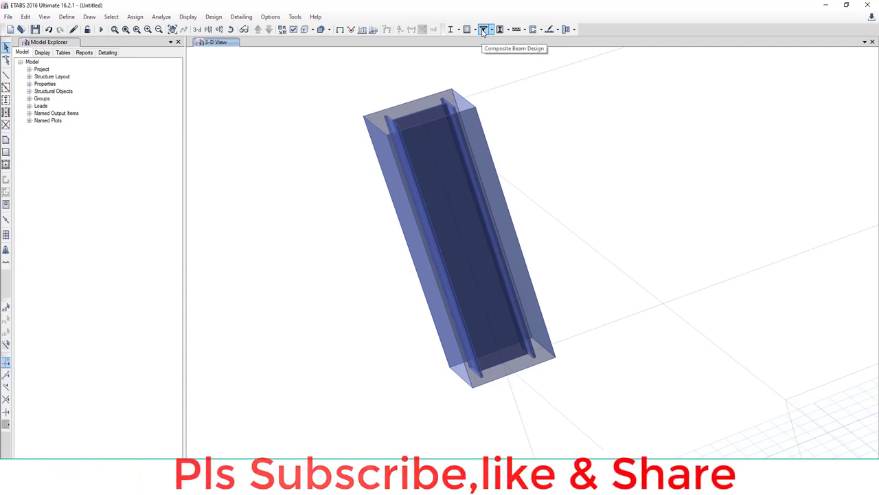
mouse_move(679, 54)
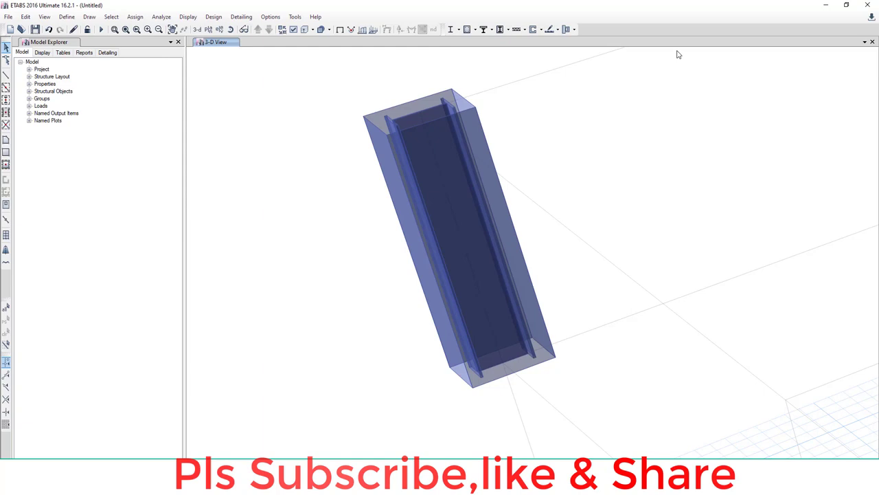
mouse_move(414, 343)
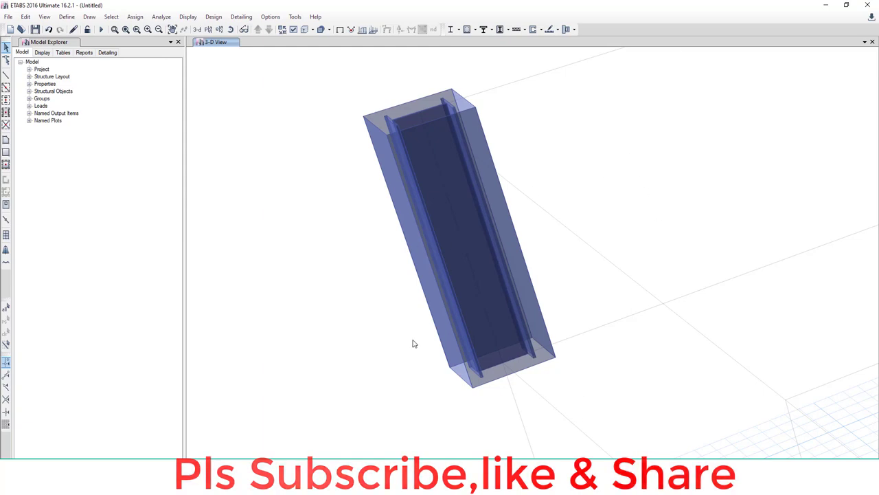
mouse_move(541, 151)
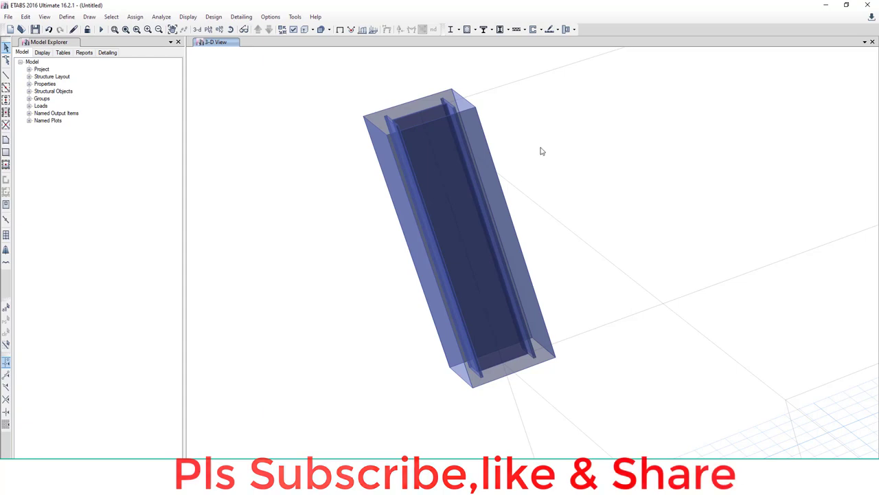
mouse_move(413, 110)
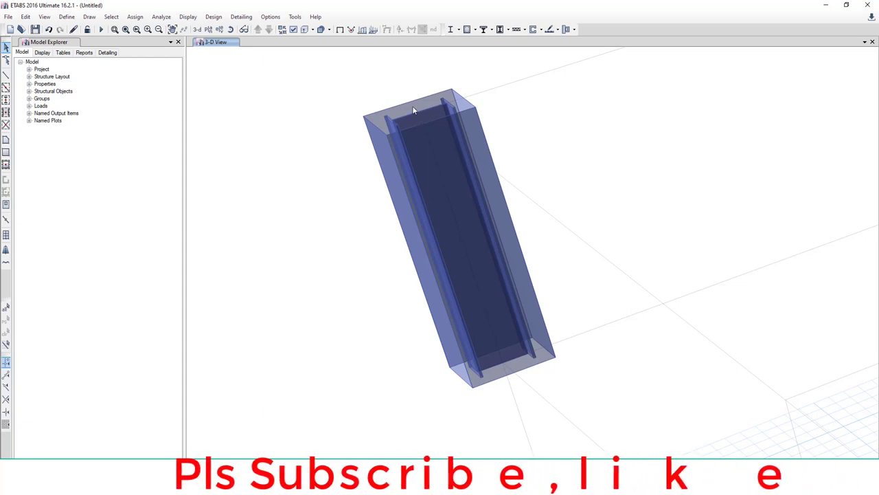